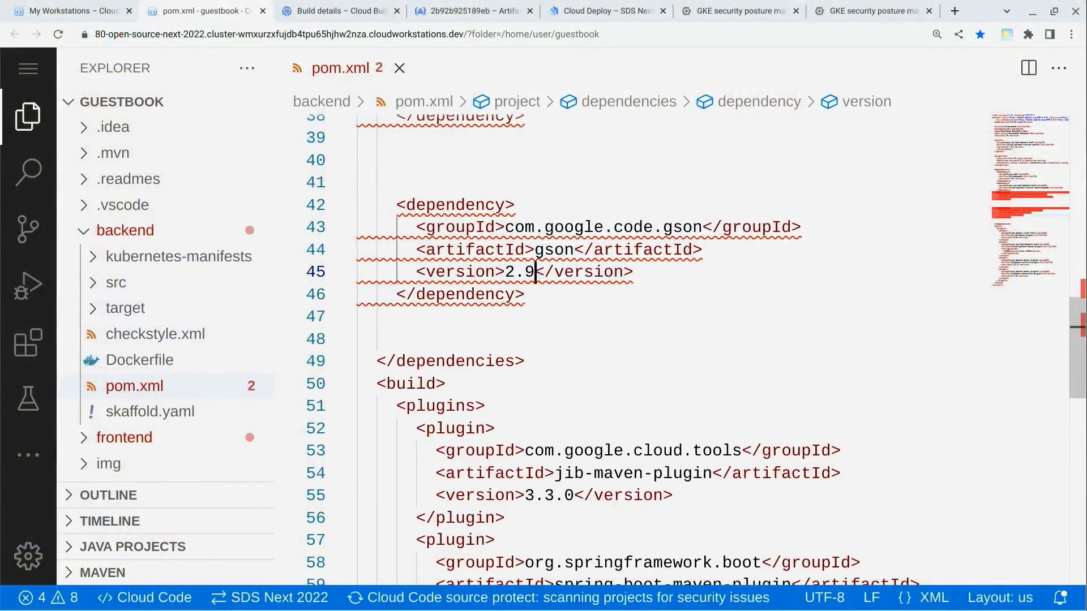
- Edit the com.google.code.gson dependency's version value in backend/pom.xml
{"action": "type", "text": "1"}
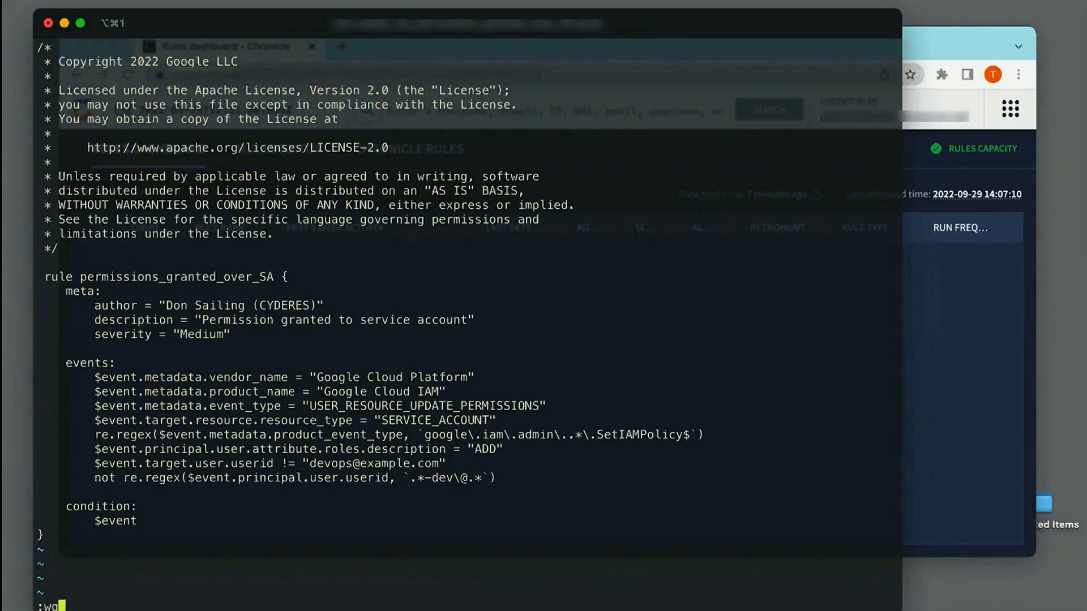
- Save the rule file, git add it, commit as 'added 2_20 rule', and push
{"action": "key", "text": "Return"}
{"action": "type", "text": "git add ru"}
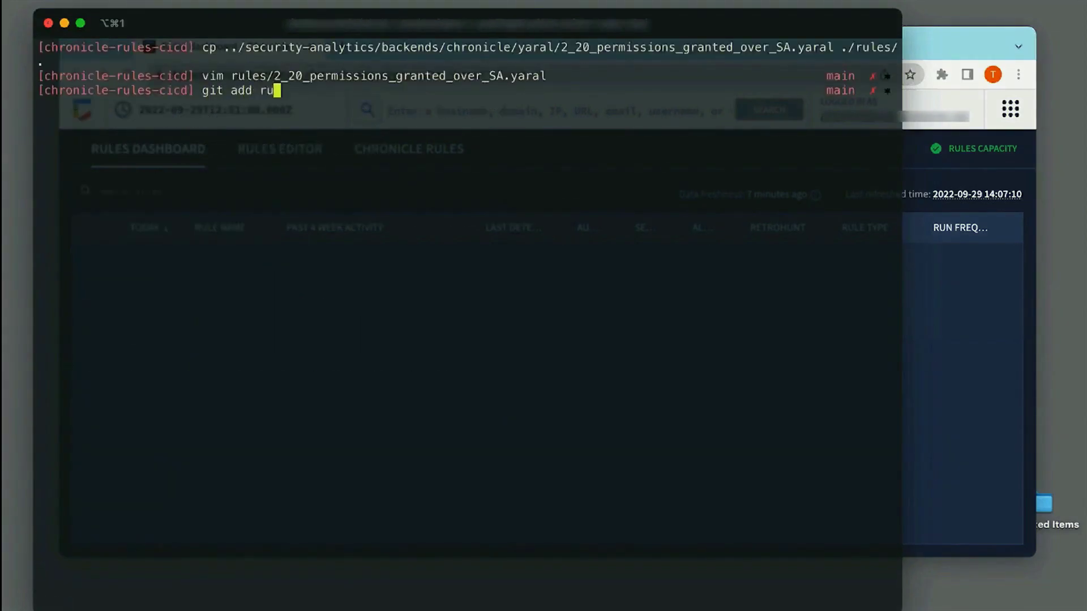
{"action": "type", "text": "les/2_20_permissions_granted_over_SA.yaral"}
{"action": "type", "text": "FIT"}
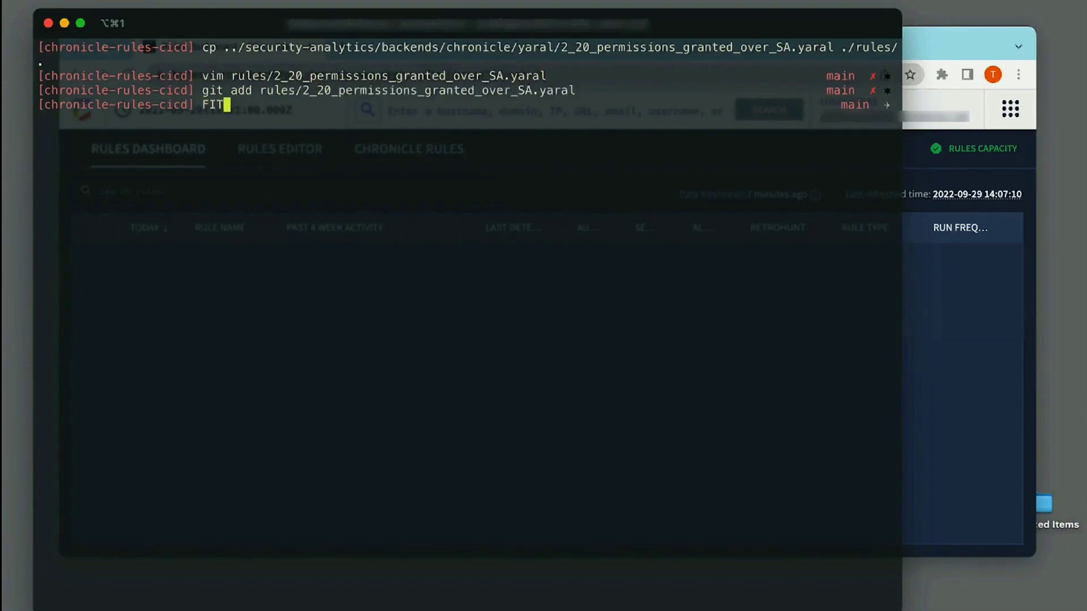
{"action": "type", "text": "git commit"}
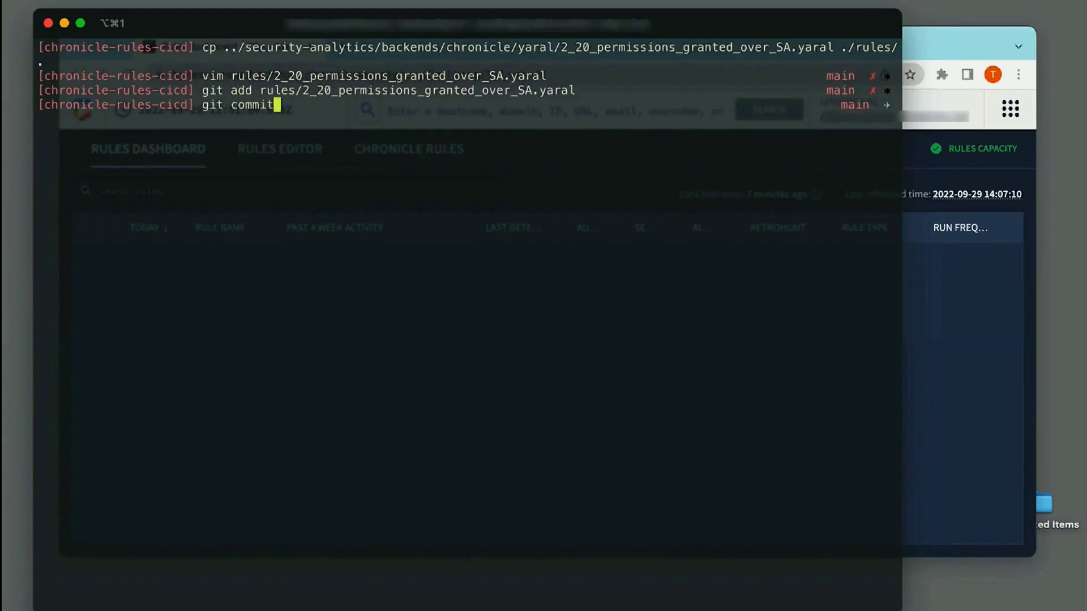
{"action": "type", "text": "-m 'added 2_20 rule"}
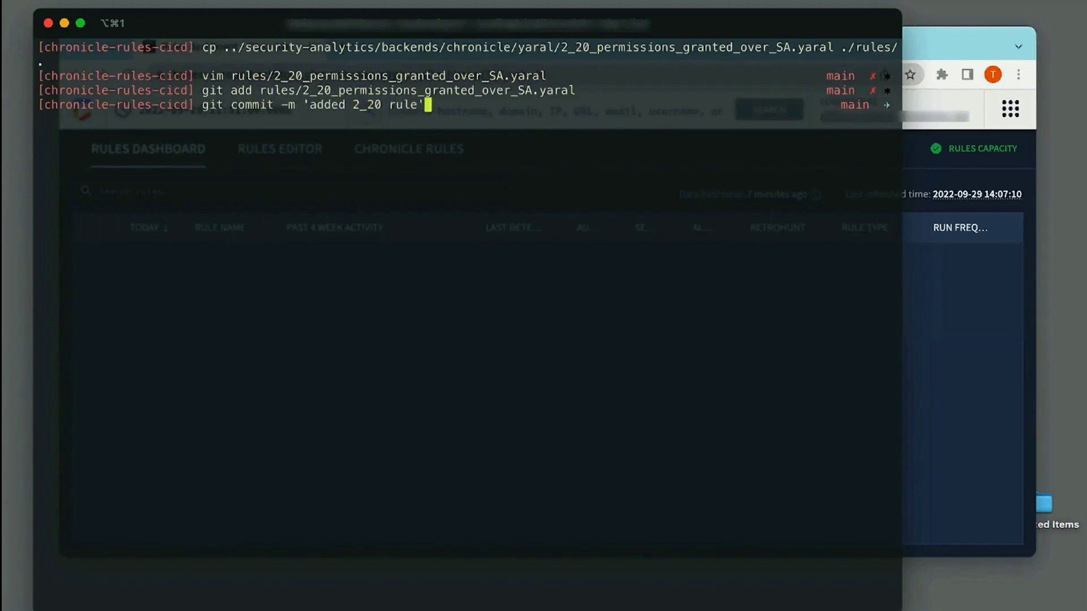
{"action": "key", "text": "Return"}
{"action": "type", "text": "git push"}
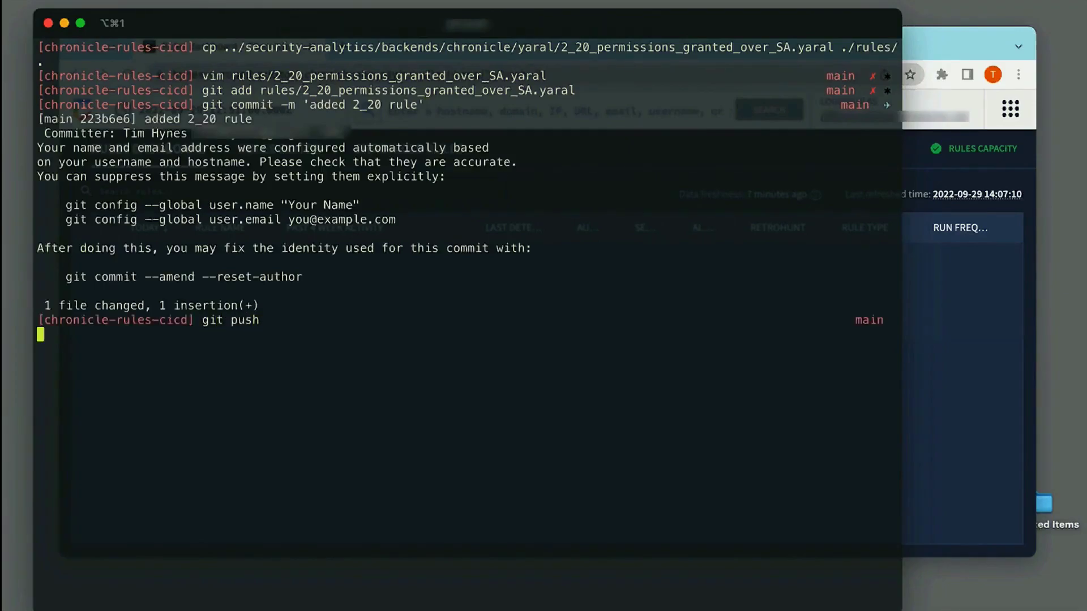
{"action": "key", "text": "Return"}
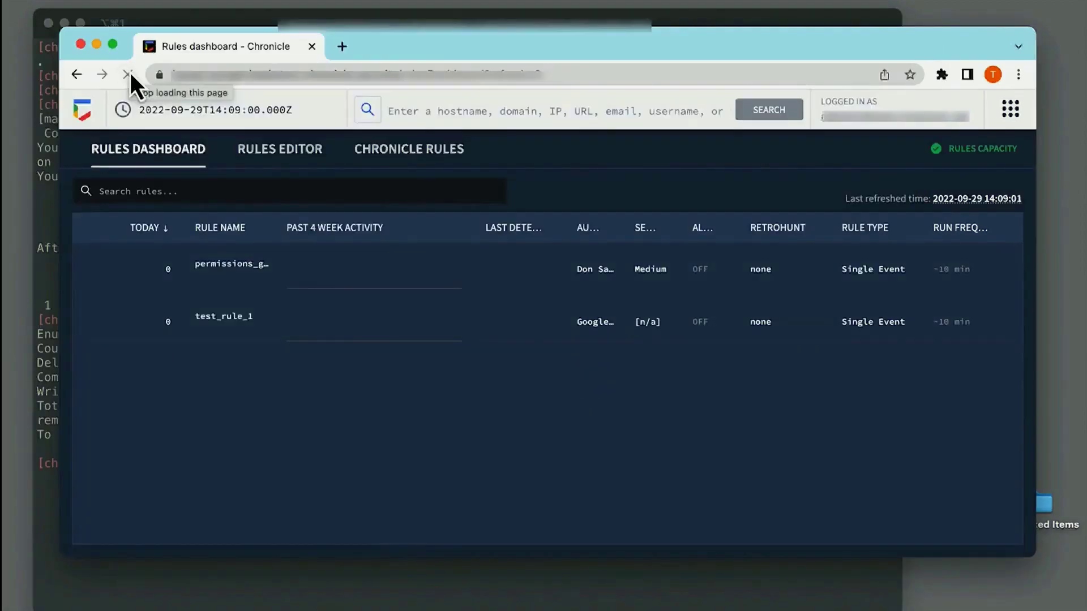
{"action": "mouse_move", "coordinate": [231, 263]}
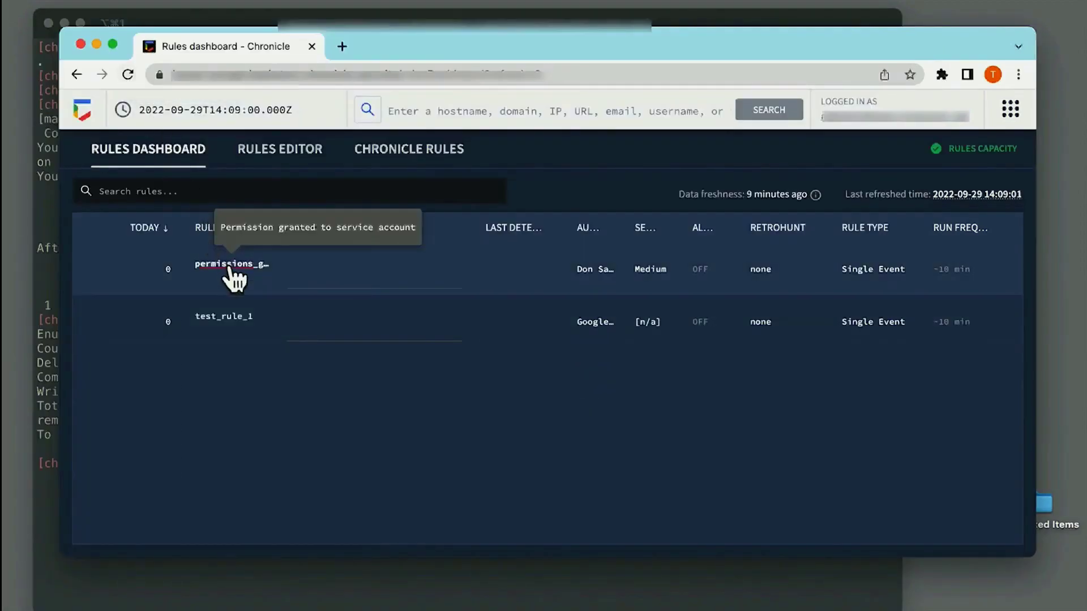
- Show the Detections view for permissions_granted_over_SA from the Rules Dashboard
{"action": "left_click", "coordinate": [231, 263]}
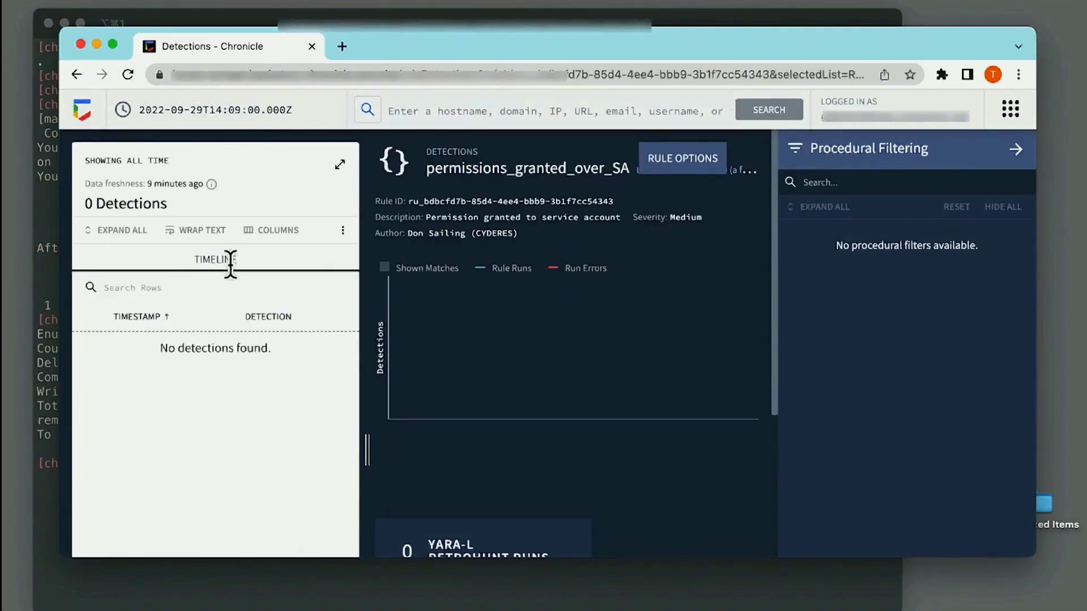
{"action": "left_click", "coordinate": [681, 158]}
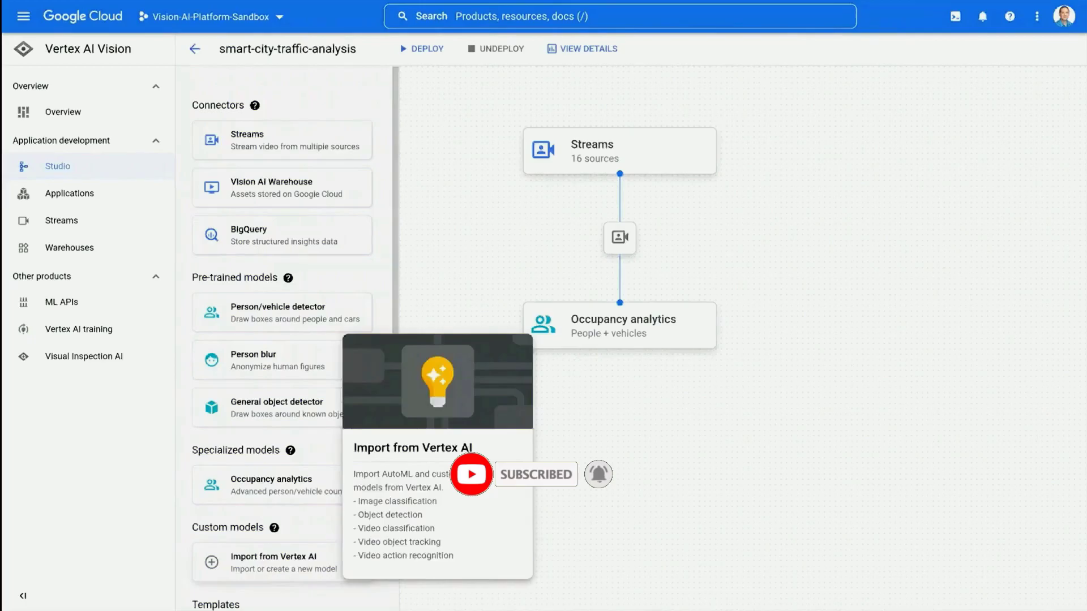
- Import bicycle-detection-model as 'Bicycle Detection Model' using vertex-ai-vision-models/instances.yaml
{"action": "left_click", "coordinate": [273, 562]}
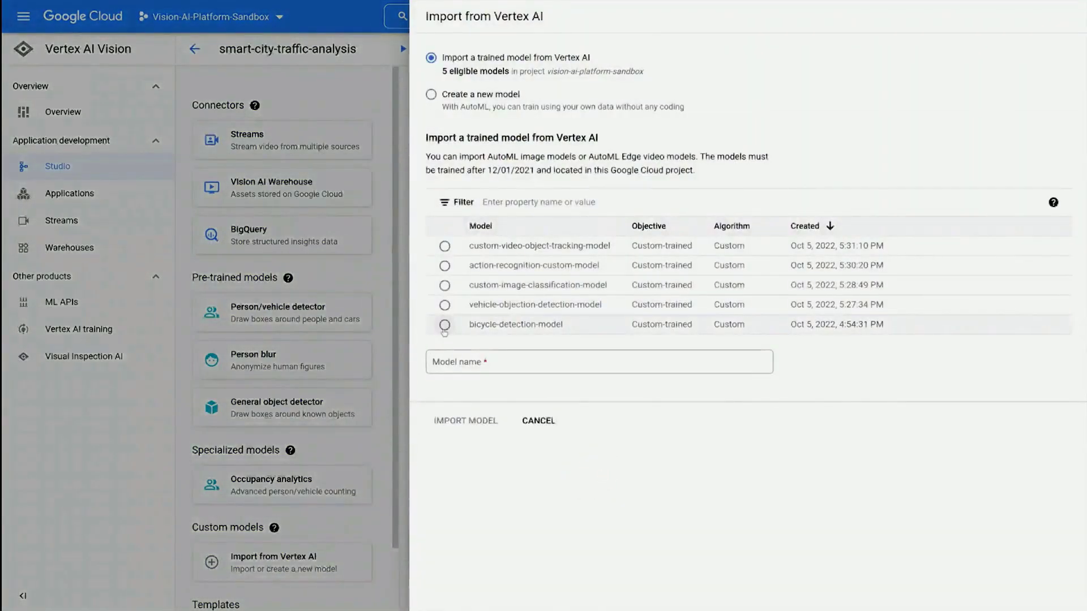
{"action": "left_click", "coordinate": [444, 325]}
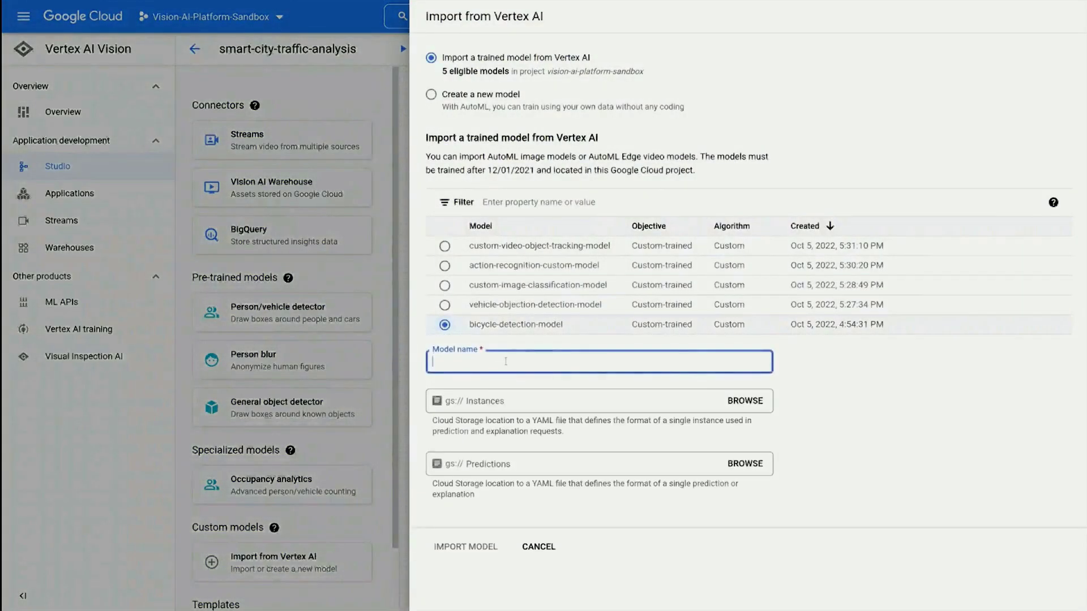
{"action": "type", "text": "Bicycle Detection Model"}
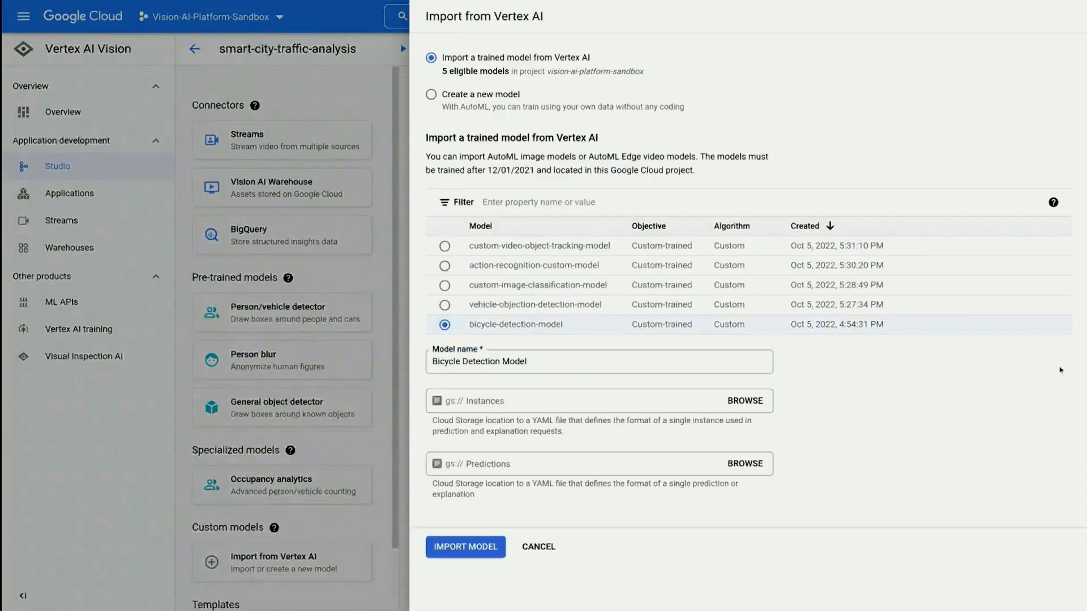
{"action": "type", "text": "vertex-ai-vision-models/instances.yaml"}
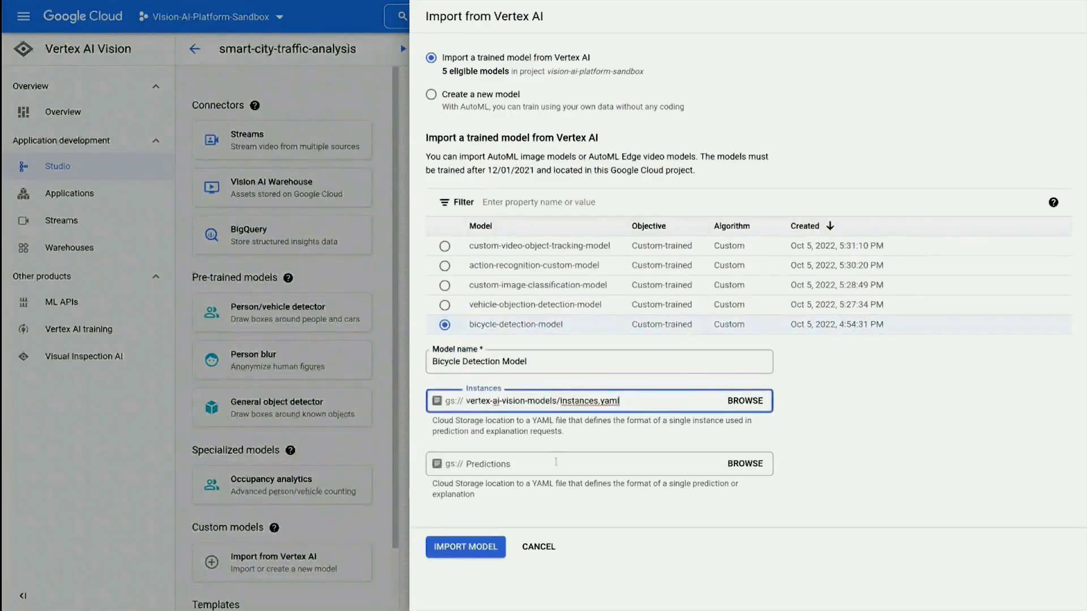
{"action": "left_click", "coordinate": [465, 547]}
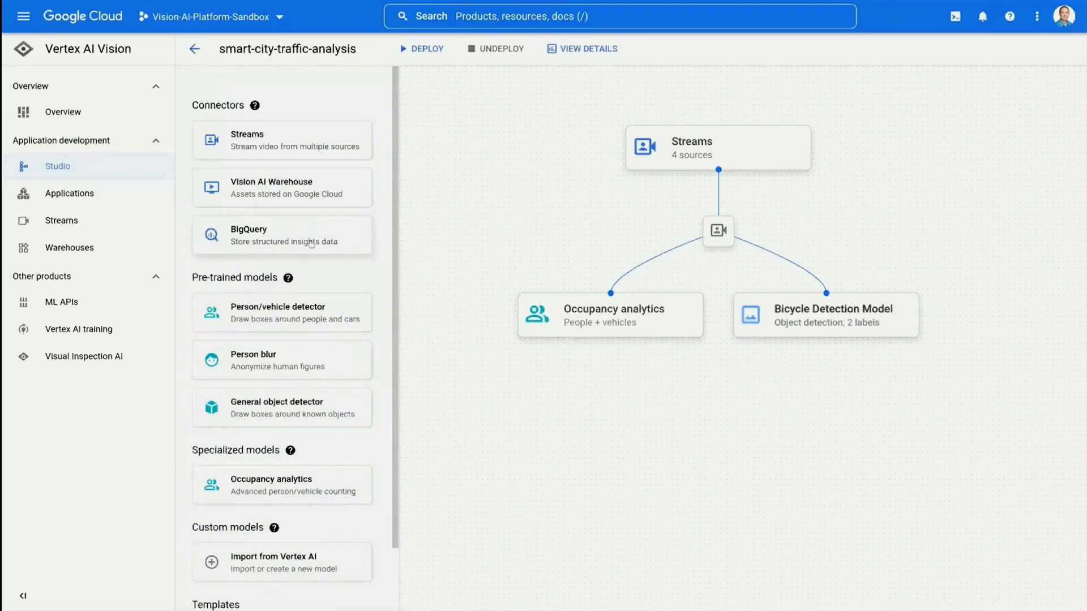
{"action": "mouse_move", "coordinate": [247, 235]}
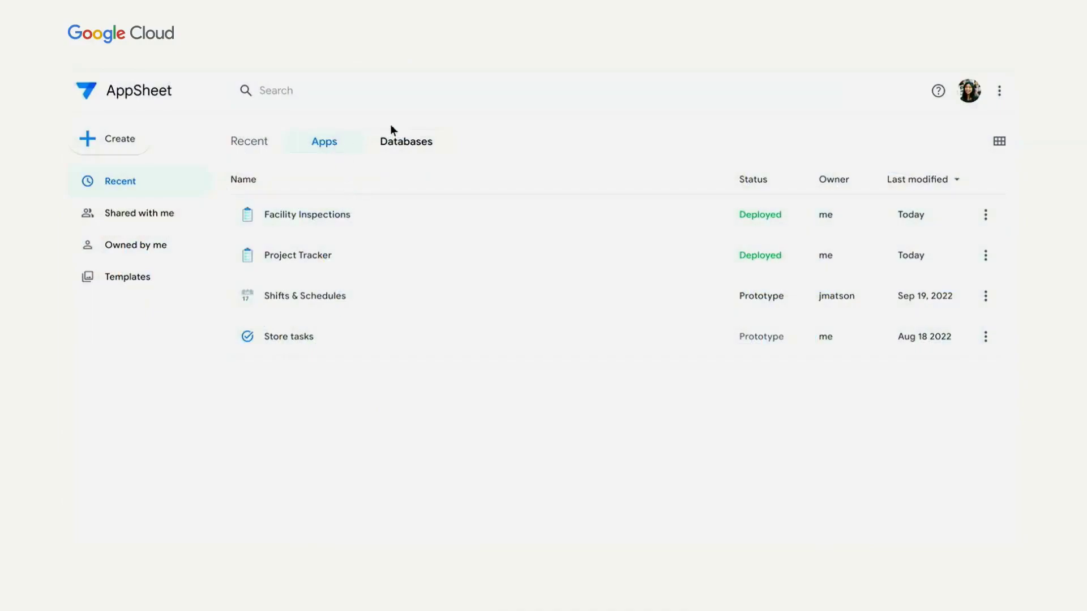
- Select the Approvals database from the Databases list and scroll its Requests table
{"action": "left_click", "coordinate": [406, 141]}
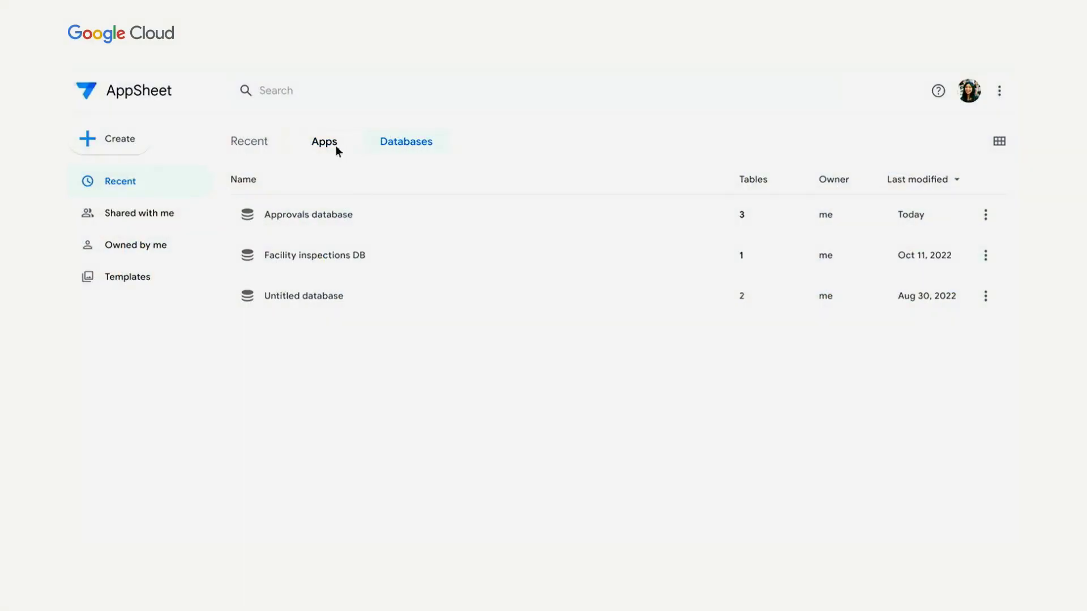
{"action": "left_click", "coordinate": [324, 141]}
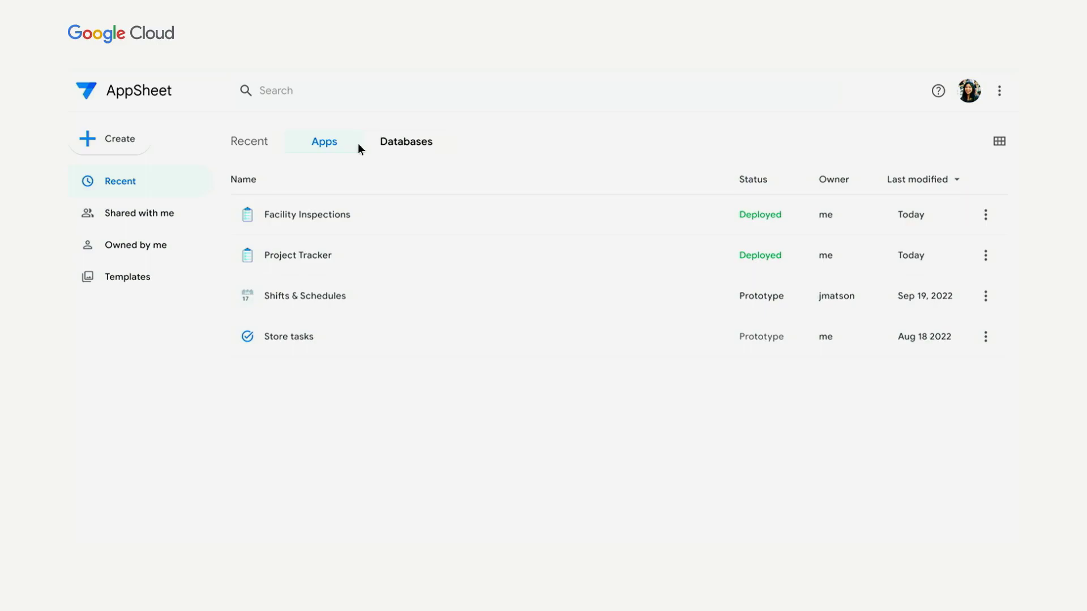
{"action": "left_click", "coordinate": [406, 141]}
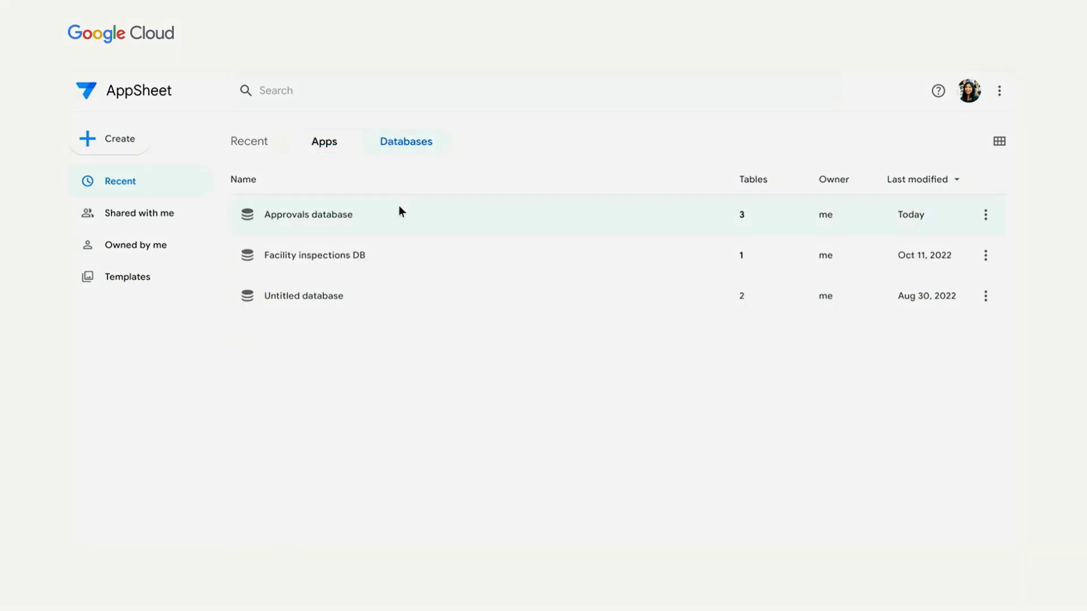
{"action": "left_click", "coordinate": [309, 214]}
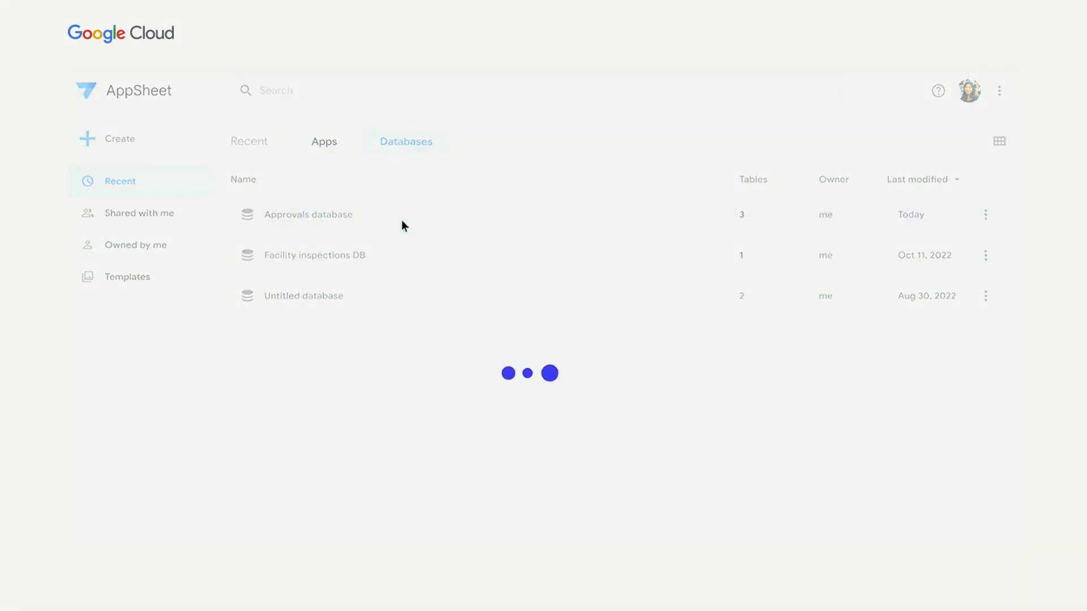
{"action": "left_click", "coordinate": [309, 214]}
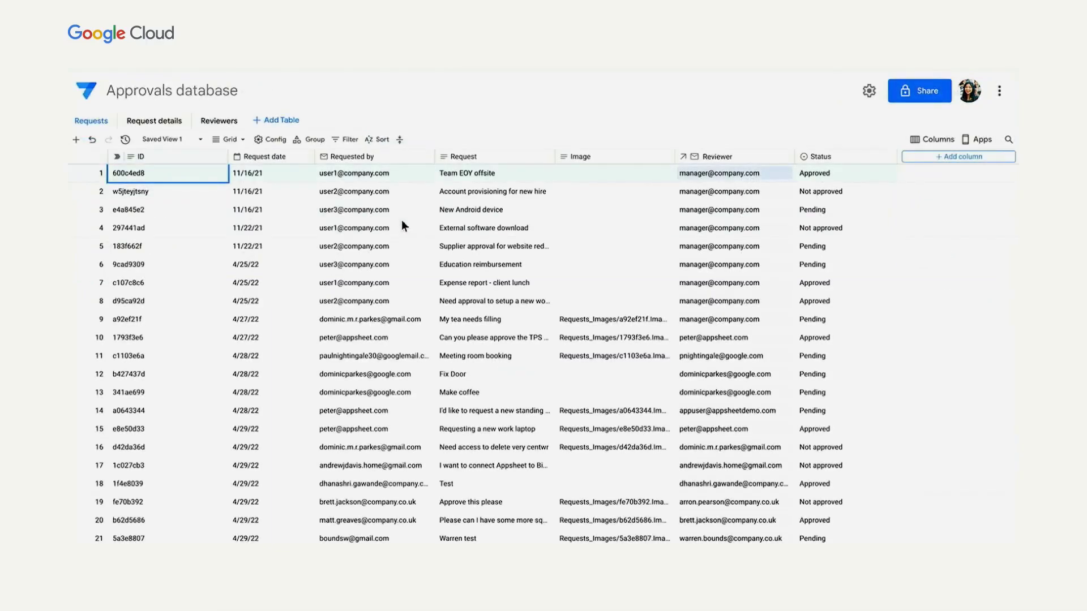
{"action": "scroll", "scroll_direction": "down", "scroll_amount": 3}
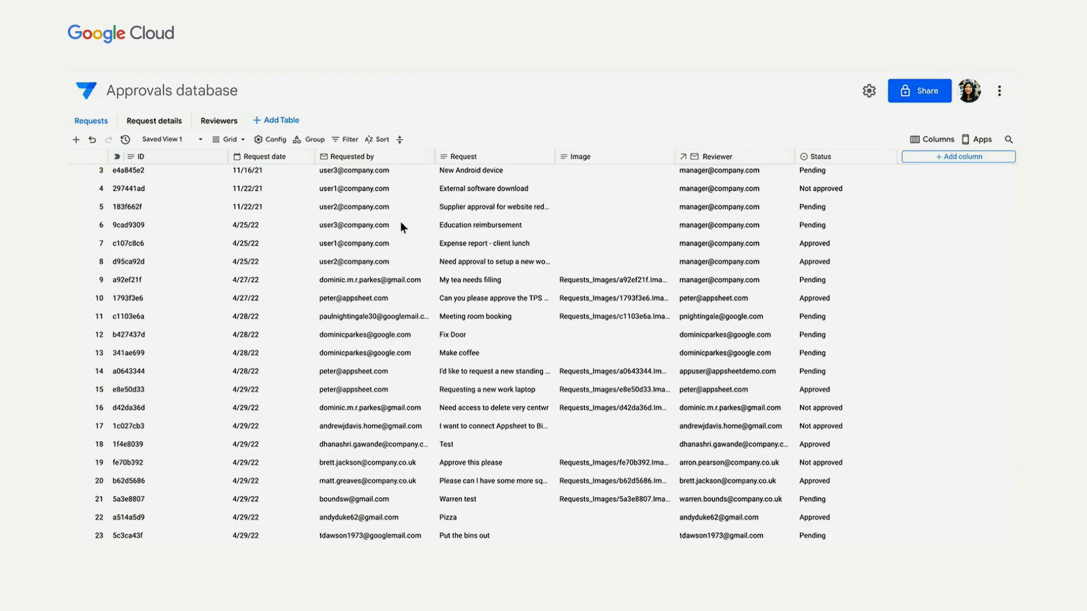
{"action": "mouse_move", "coordinate": [400, 261]}
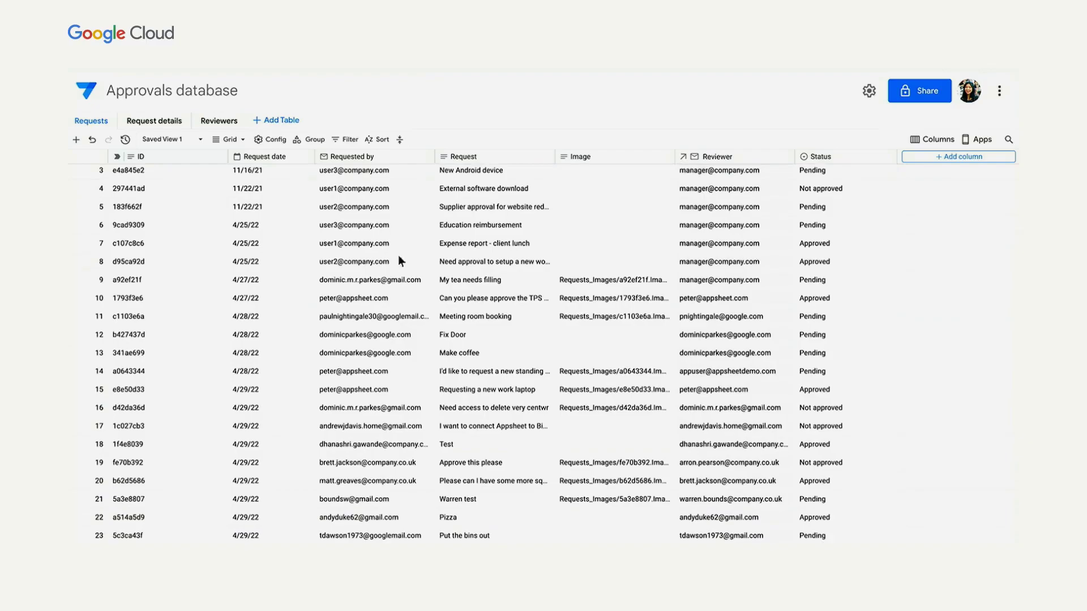
- Start a new app from the Requests table's Apps panel with Create app
{"action": "left_click", "coordinate": [979, 139]}
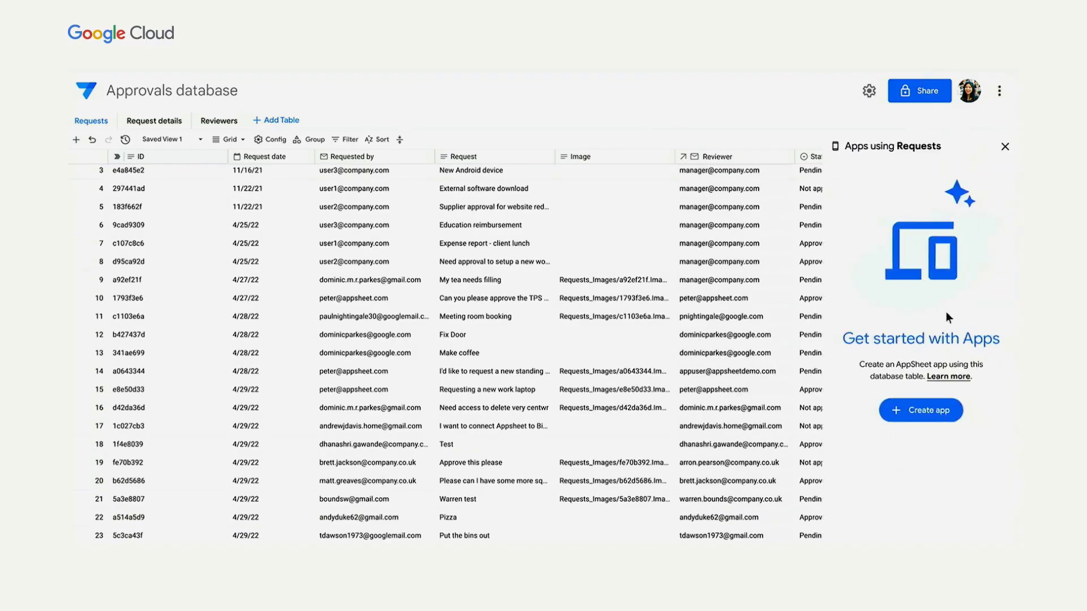
{"action": "left_click", "coordinate": [920, 409]}
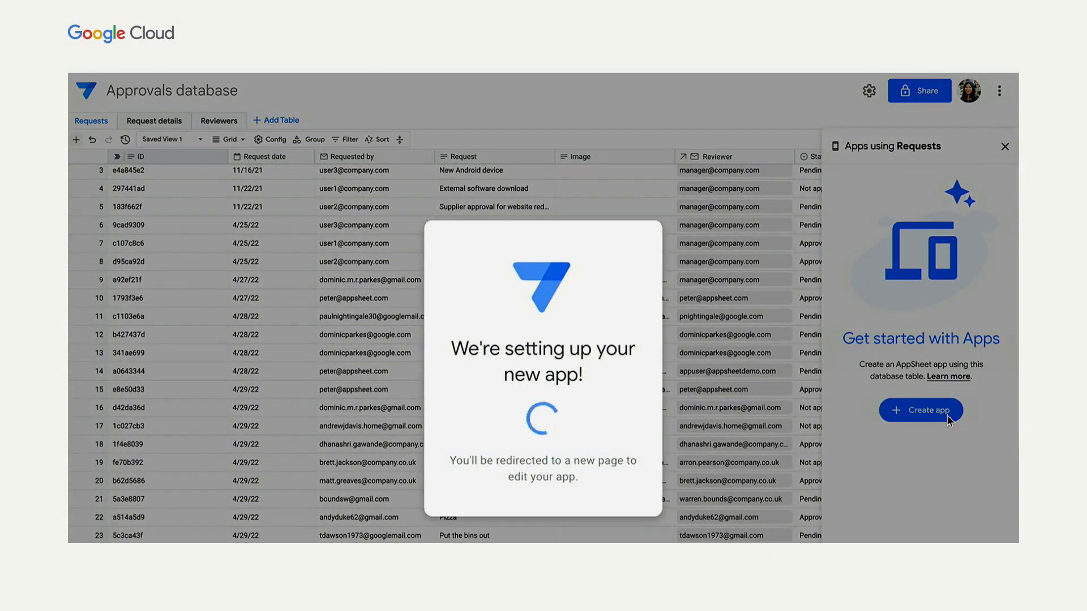
{"action": "mouse_move", "coordinate": [839, 442]}
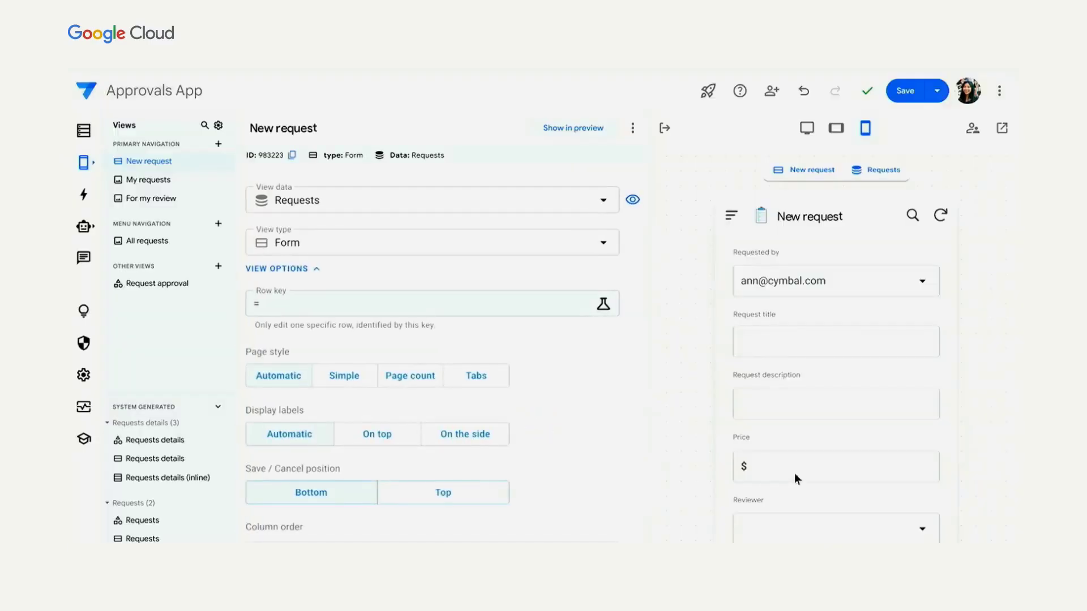
{"action": "mouse_move", "coordinate": [141, 104]}
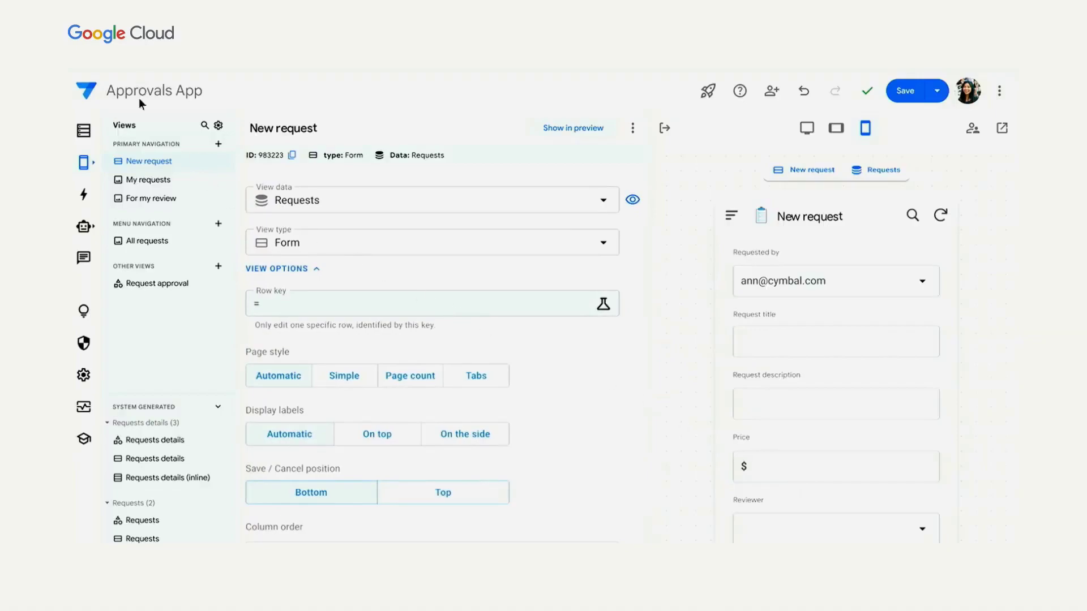
{"action": "mouse_move", "coordinate": [735, 317]}
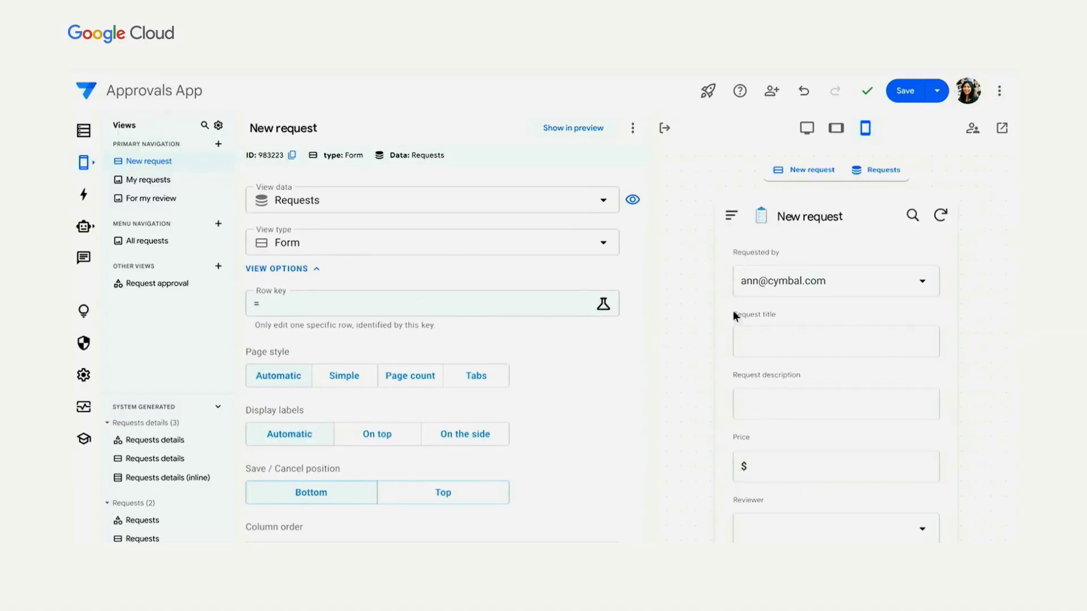
{"action": "mouse_move", "coordinate": [178, 305]}
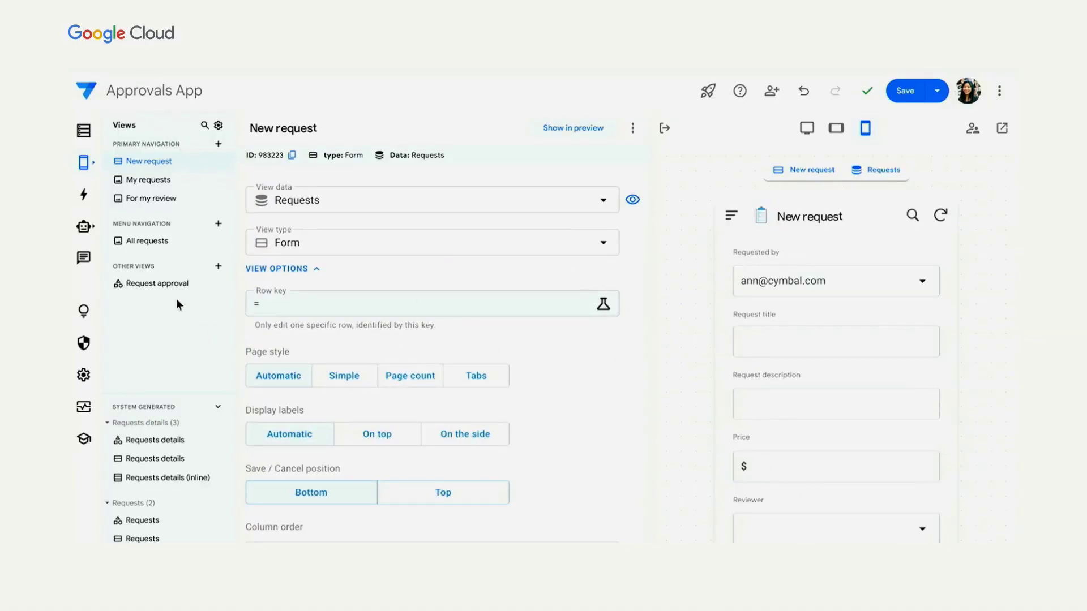
- Select Request approval under Other views in the Views list
{"action": "left_click", "coordinate": [156, 283]}
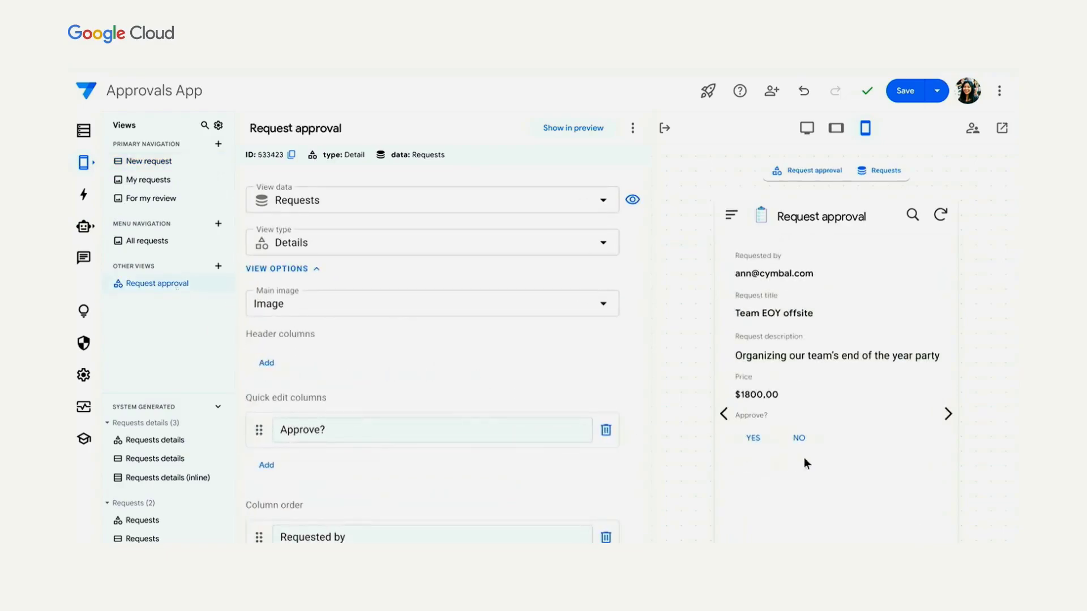
{"action": "mouse_move", "coordinate": [788, 470]}
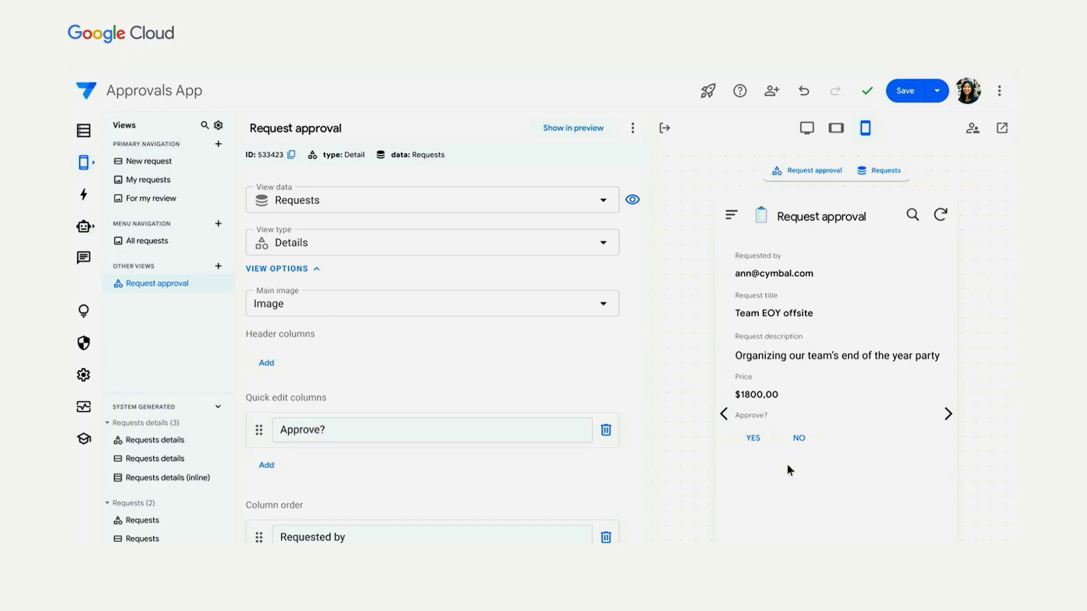
- Show the 'Send e-mail to reviewer Gmail inbox' bot from the Automation rail icon
{"action": "left_click", "coordinate": [83, 228]}
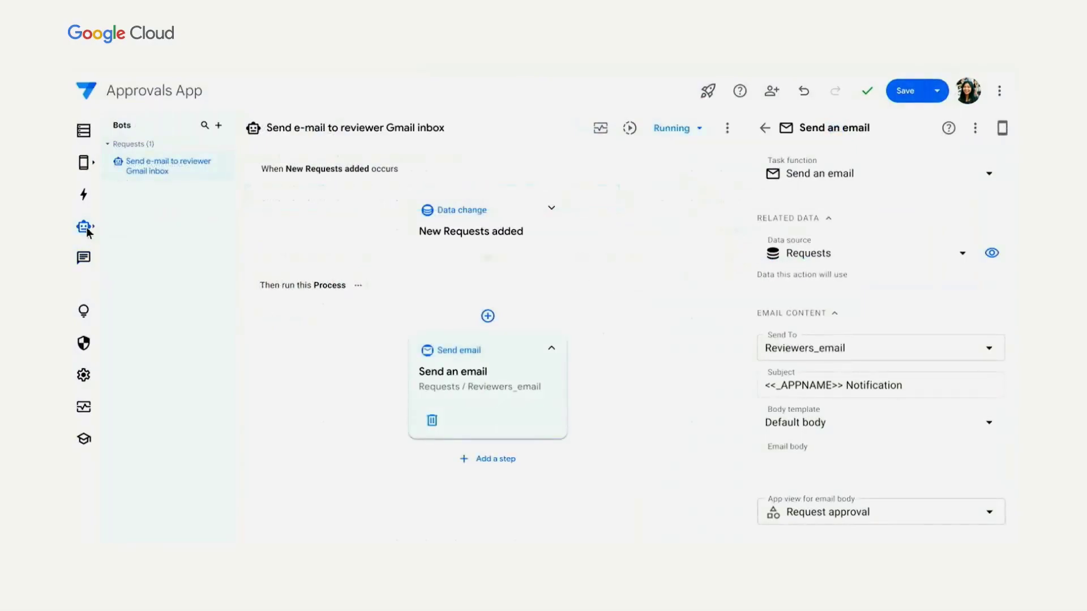
{"action": "mouse_move", "coordinate": [735, 523]}
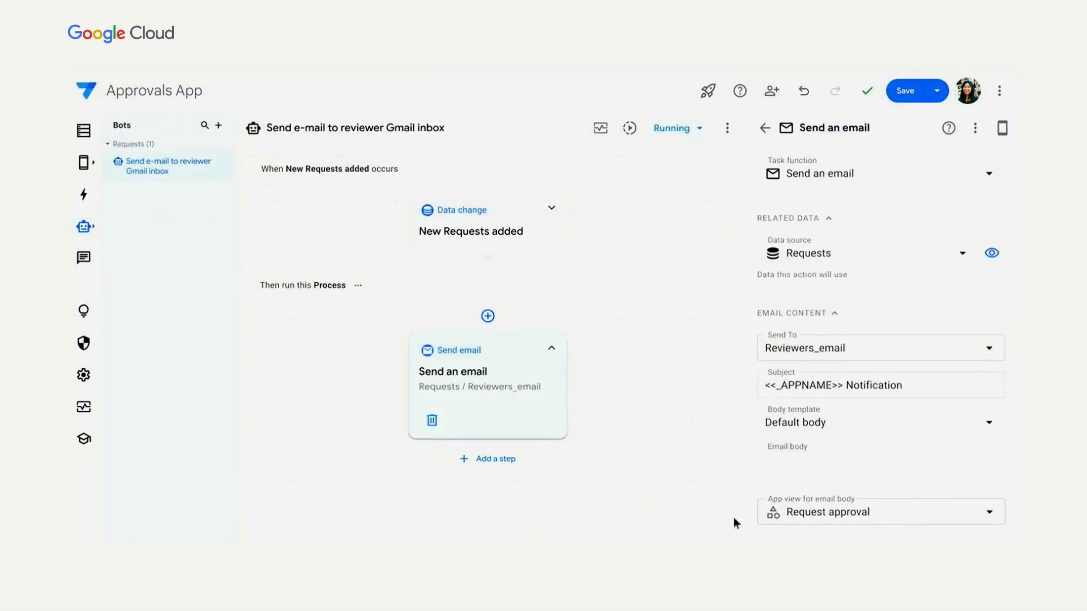
{"action": "mouse_move", "coordinate": [874, 529]}
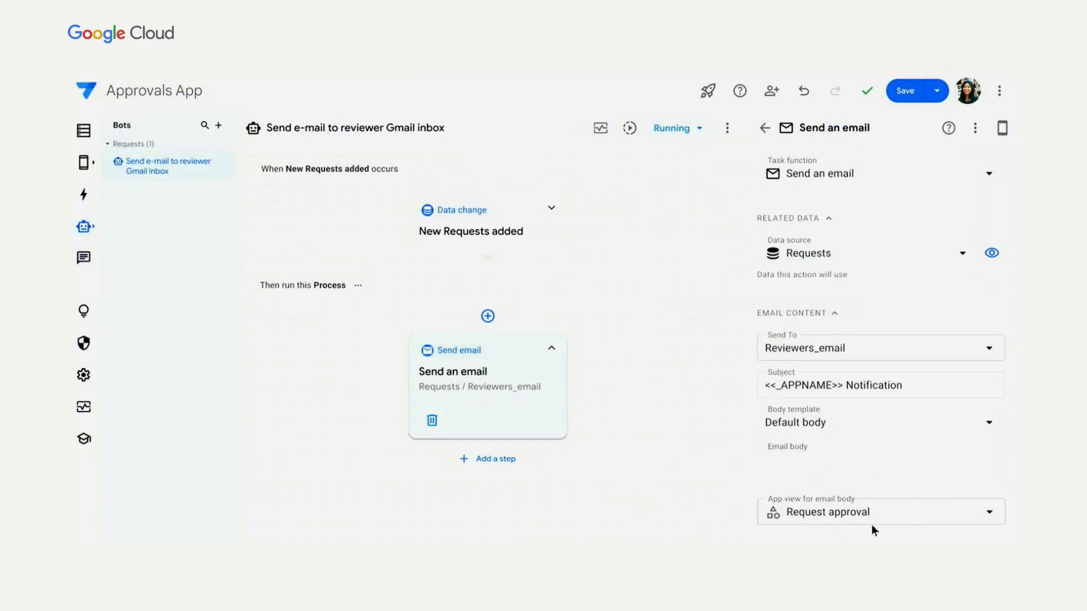
{"action": "mouse_move", "coordinate": [725, 120]}
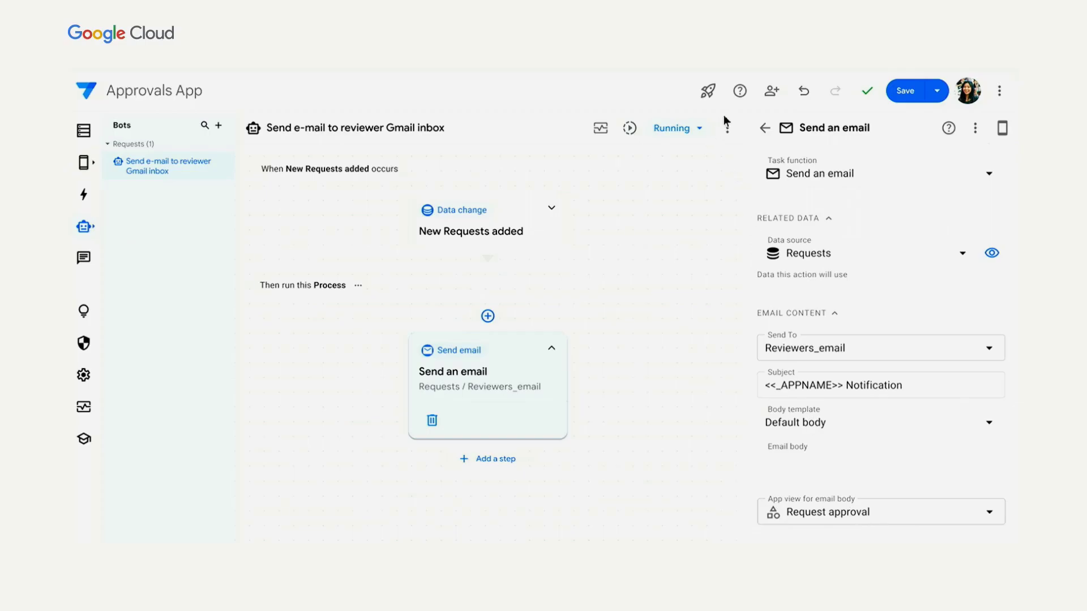
{"action": "left_click", "coordinate": [771, 91]}
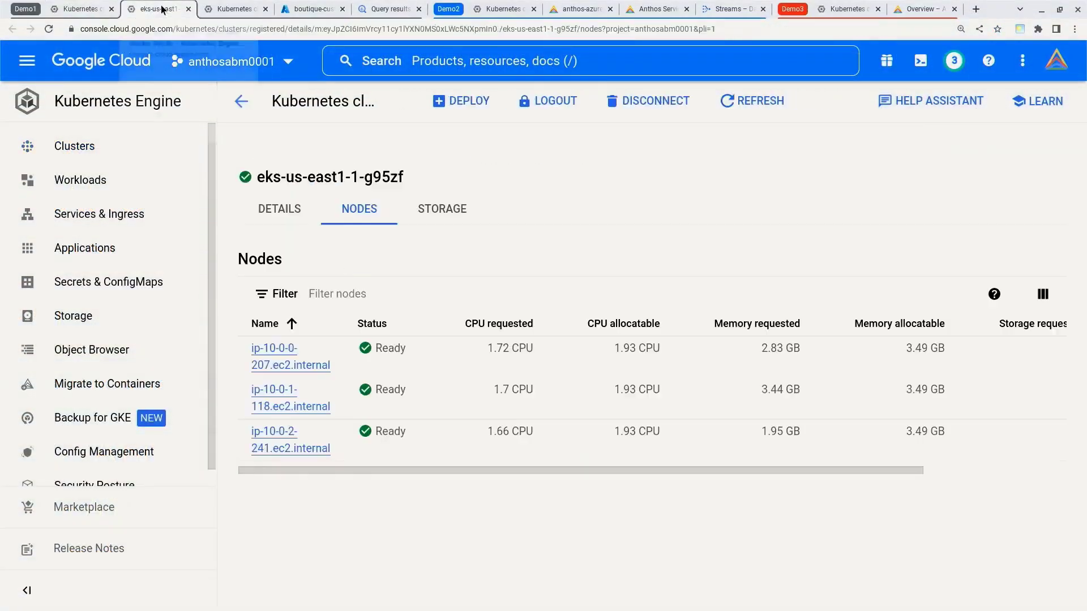
- Switch through the Cloud Shell editor and Azure cluster tabs to the Service Mesh tab
{"action": "left_click", "coordinate": [235, 8]}
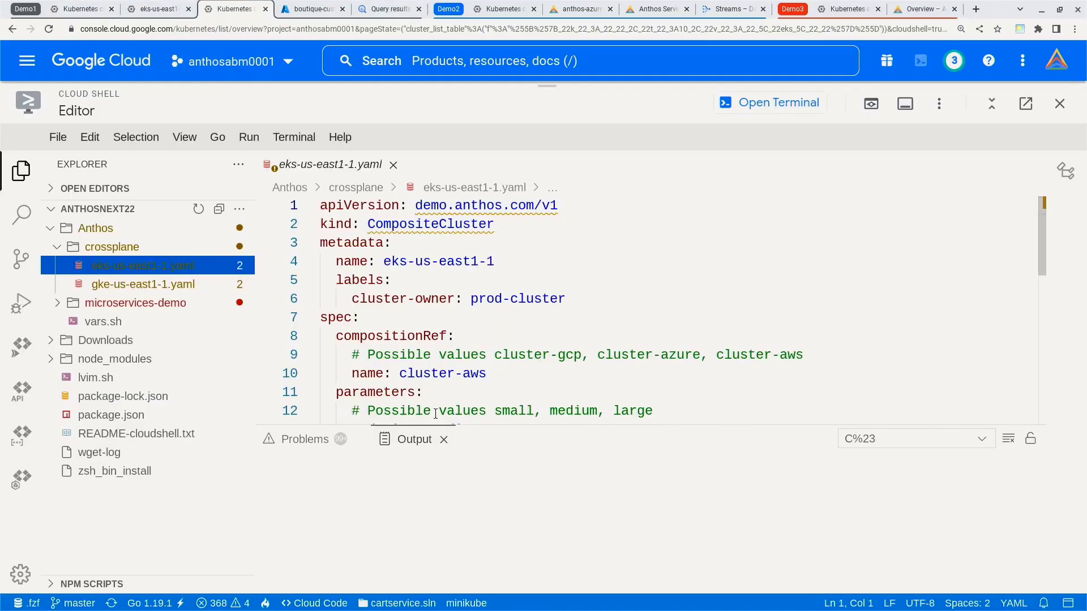
{"action": "mouse_move", "coordinate": [156, 283]}
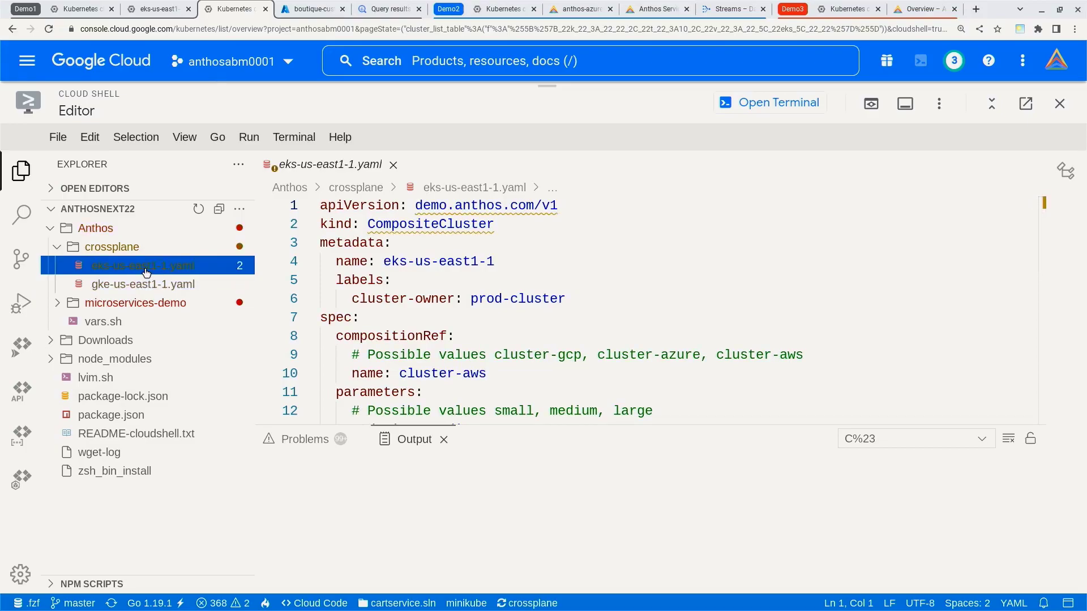
{"action": "left_click", "coordinate": [578, 9]}
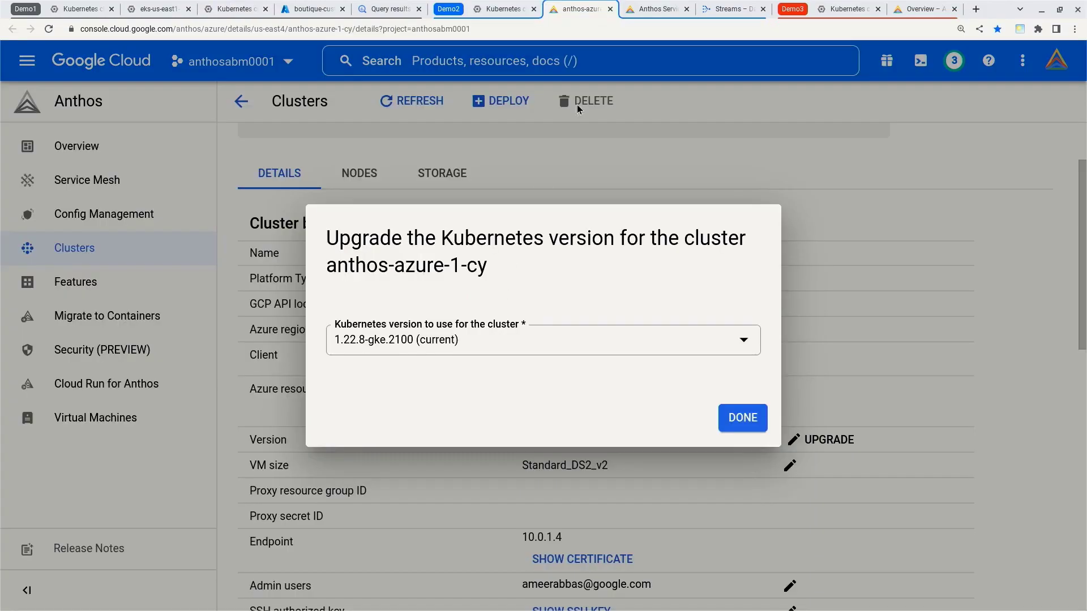
{"action": "mouse_move", "coordinate": [655, 9]}
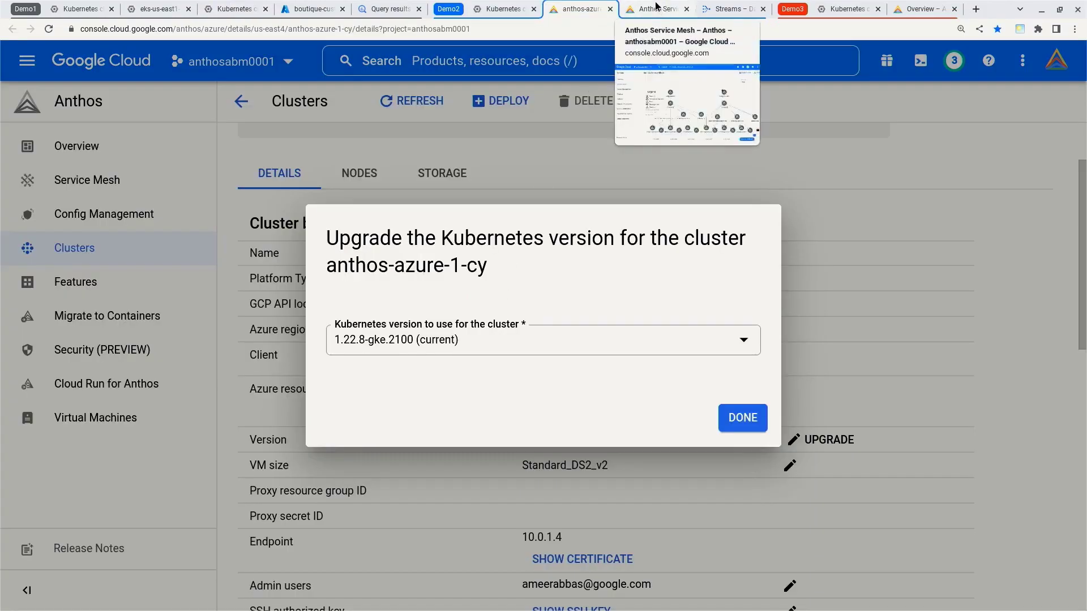
{"action": "left_click", "coordinate": [655, 9]}
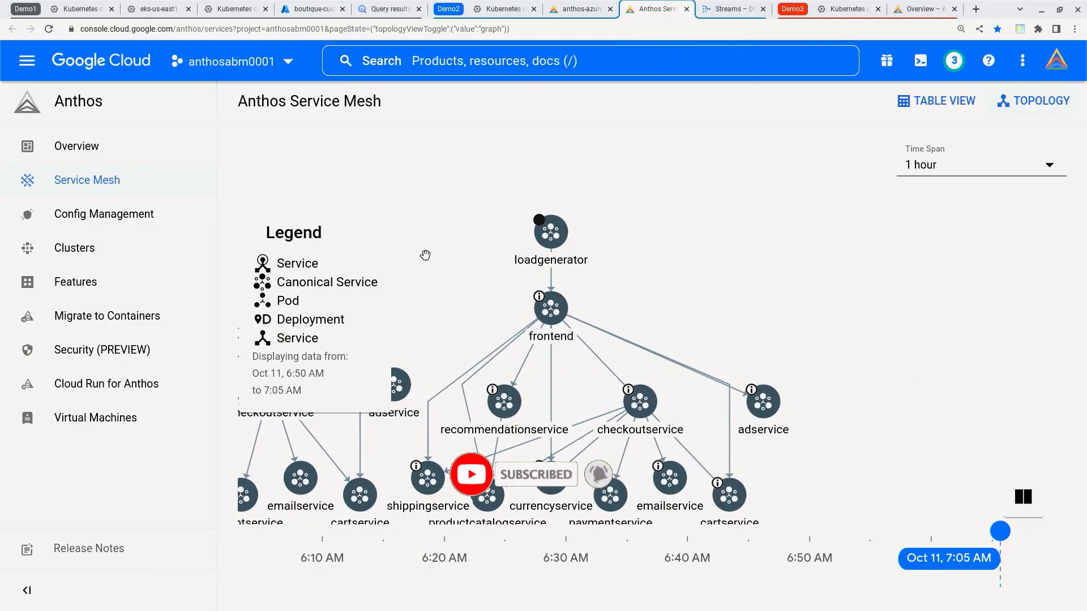
{"action": "mouse_move", "coordinate": [550, 308]}
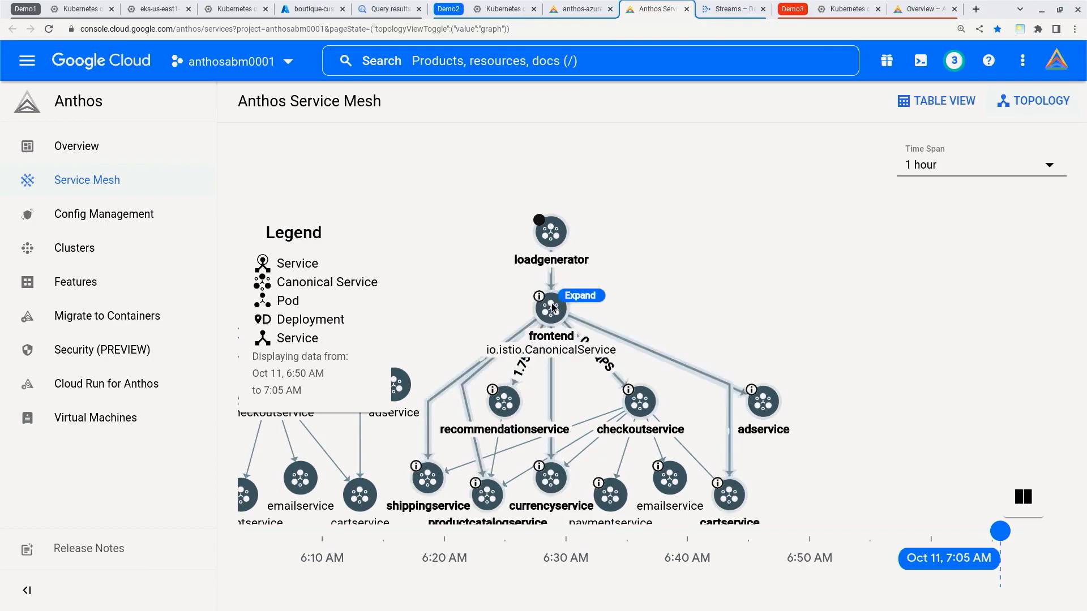
- Expand the frontend node to show its deployment, pod and frontend services
{"action": "left_click", "coordinate": [580, 295]}
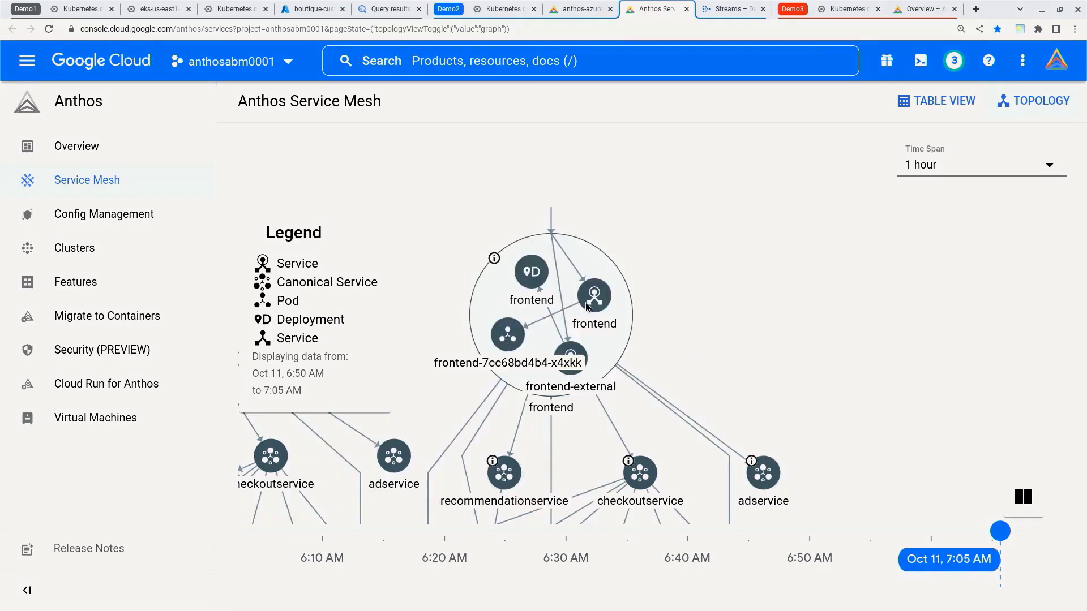
{"action": "mouse_move", "coordinate": [593, 296]}
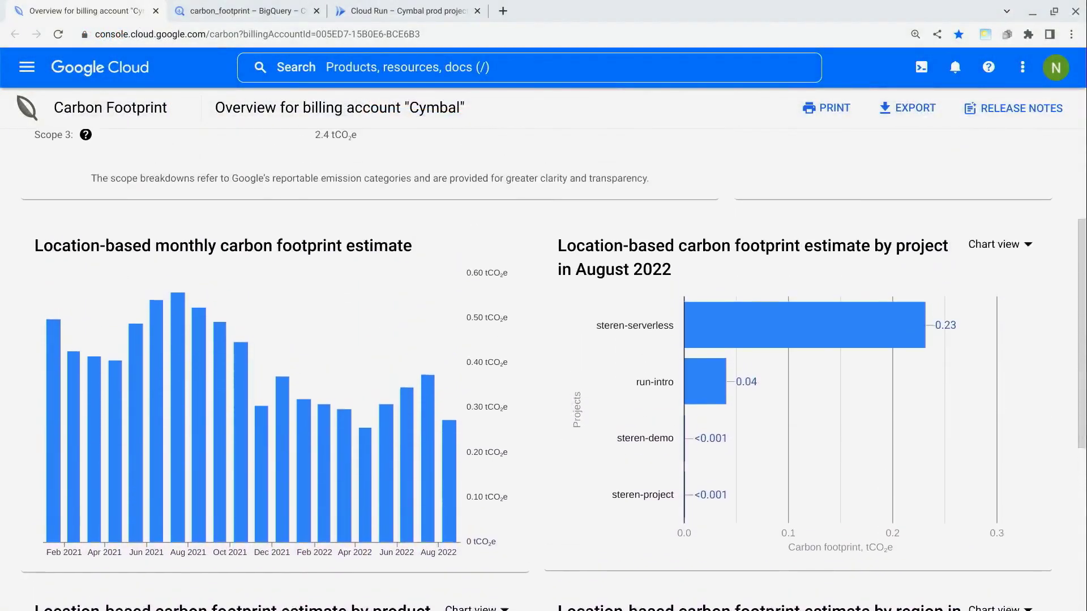
- Scroll the Cymbal Carbon Footprint overview showing 4.1 tCO2e yearly and 0.27 tCO2e for August 2022
{"action": "scroll", "scroll_direction": "up", "scroll_amount": 3}
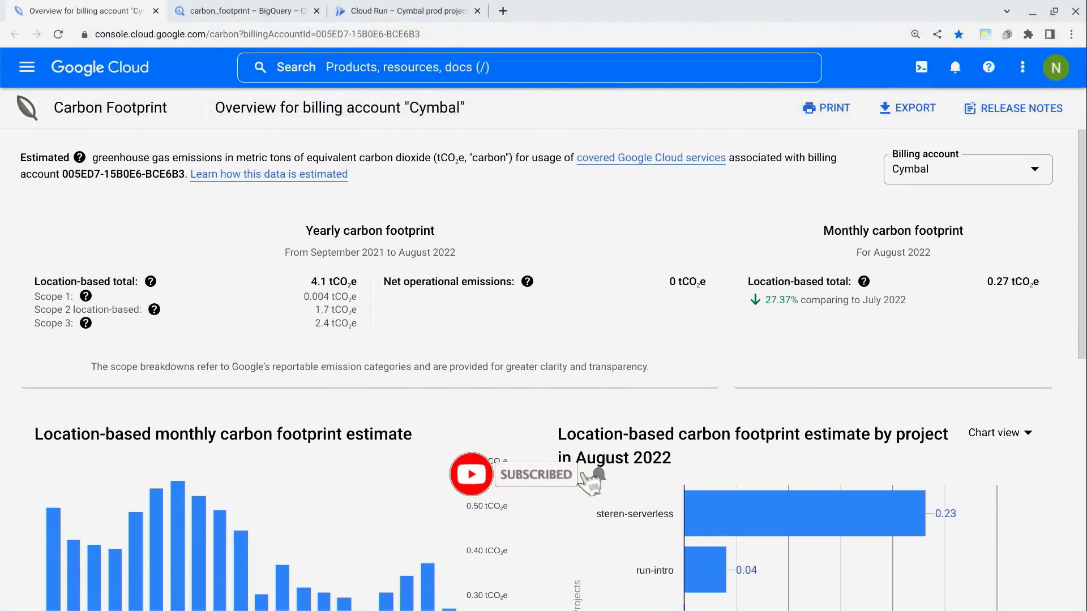